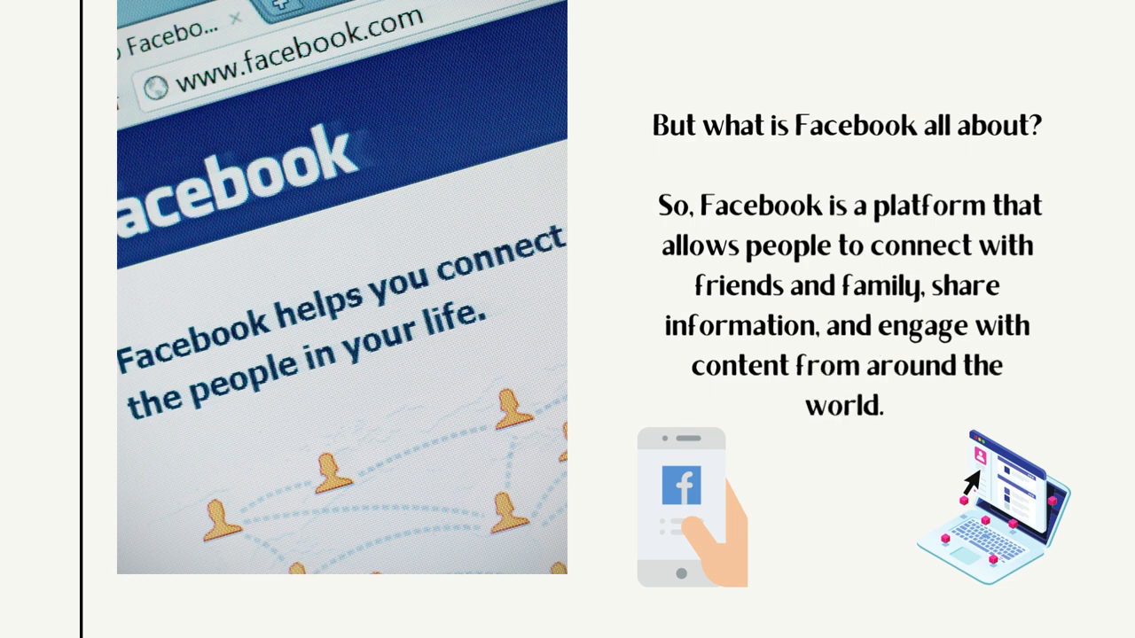
{"action": "key", "text": "Right"}
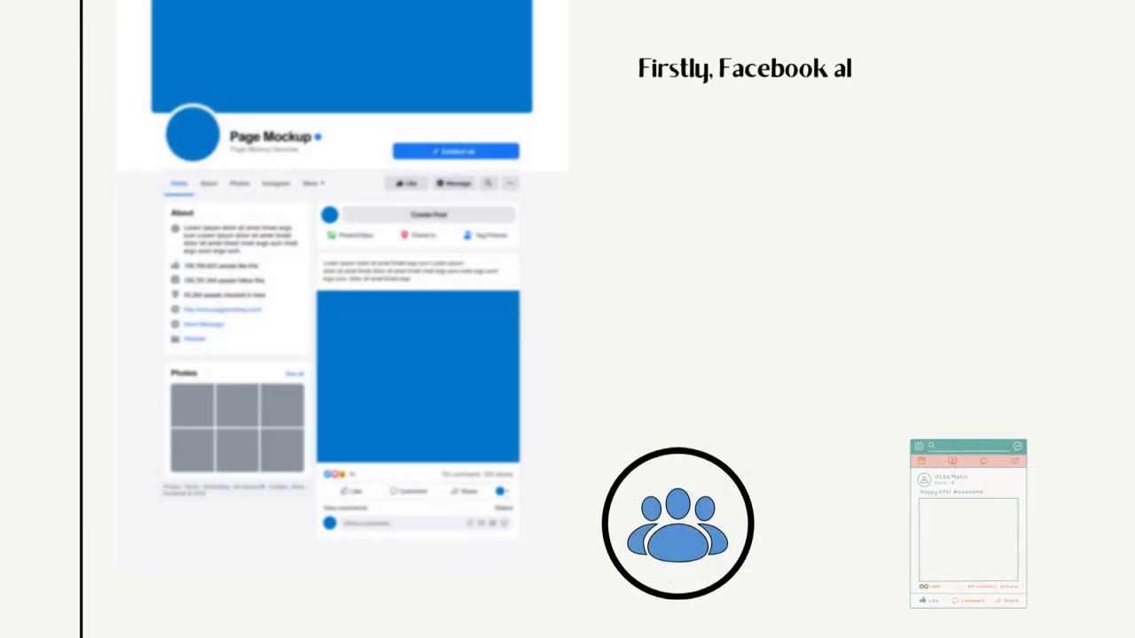